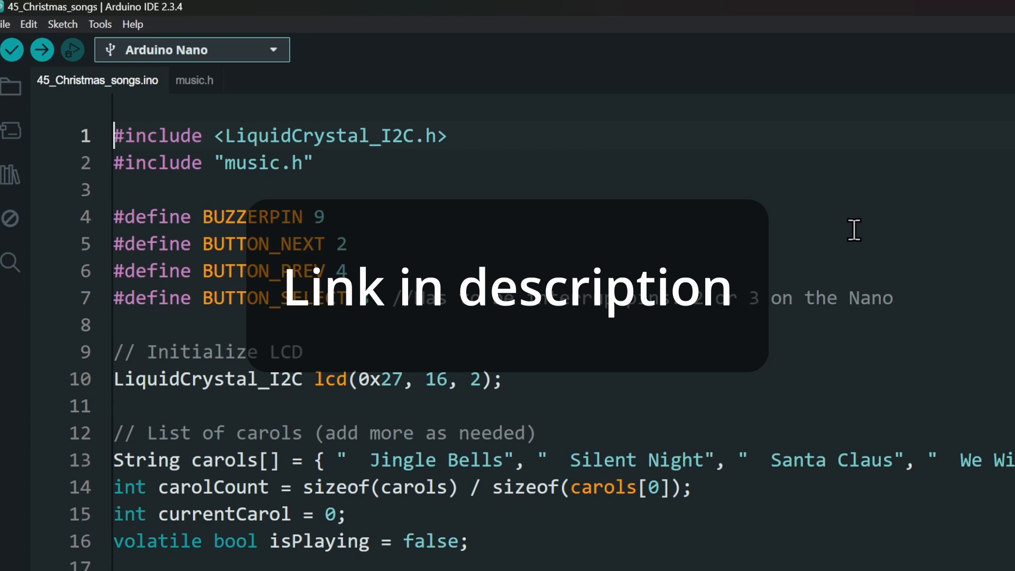
Step: View music.h's note defines and carol melody arrays down to Santa Claus and Deck the Halls
left_click(194, 79)
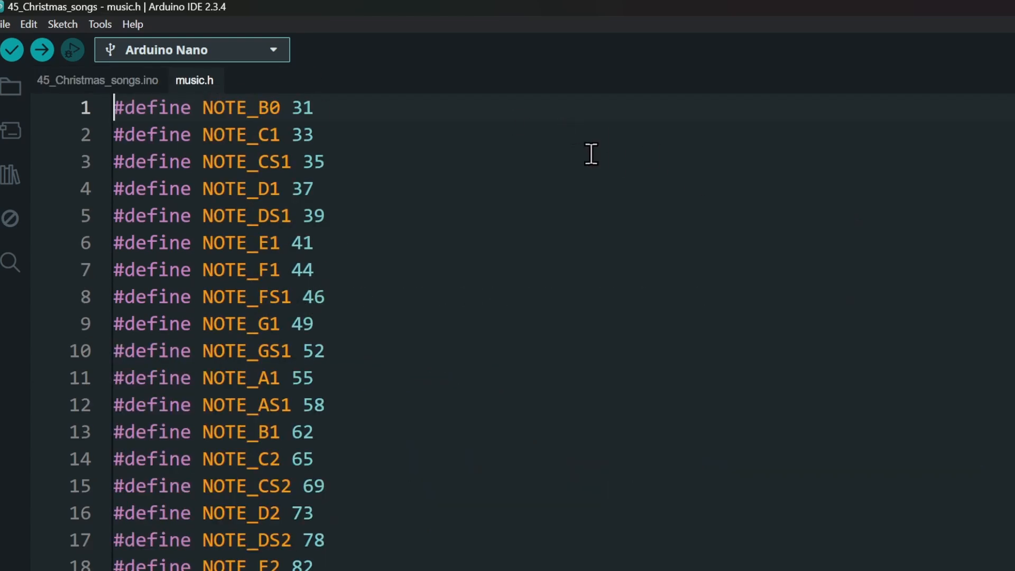
scroll("down", 3)
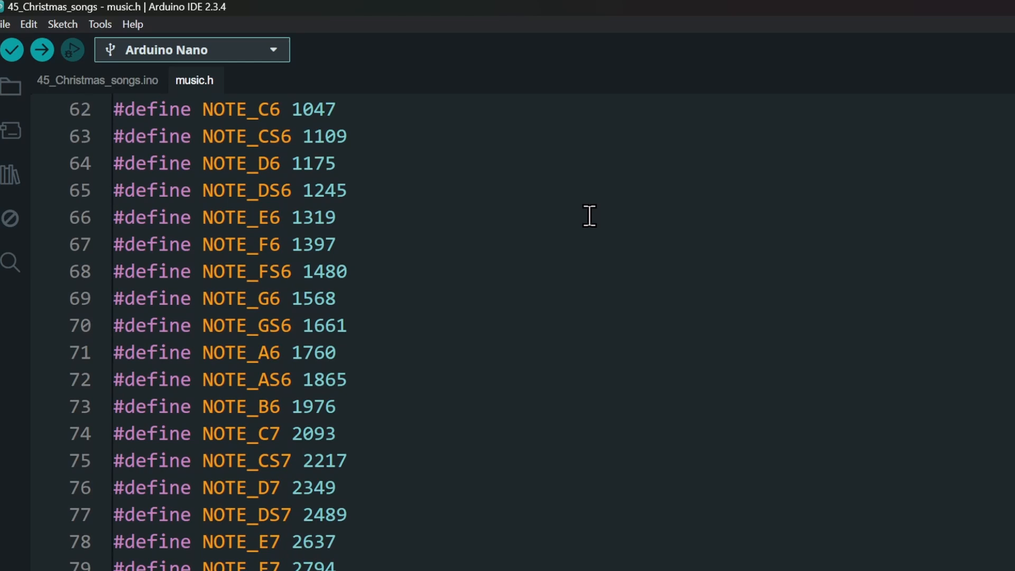
scroll("down", 3)
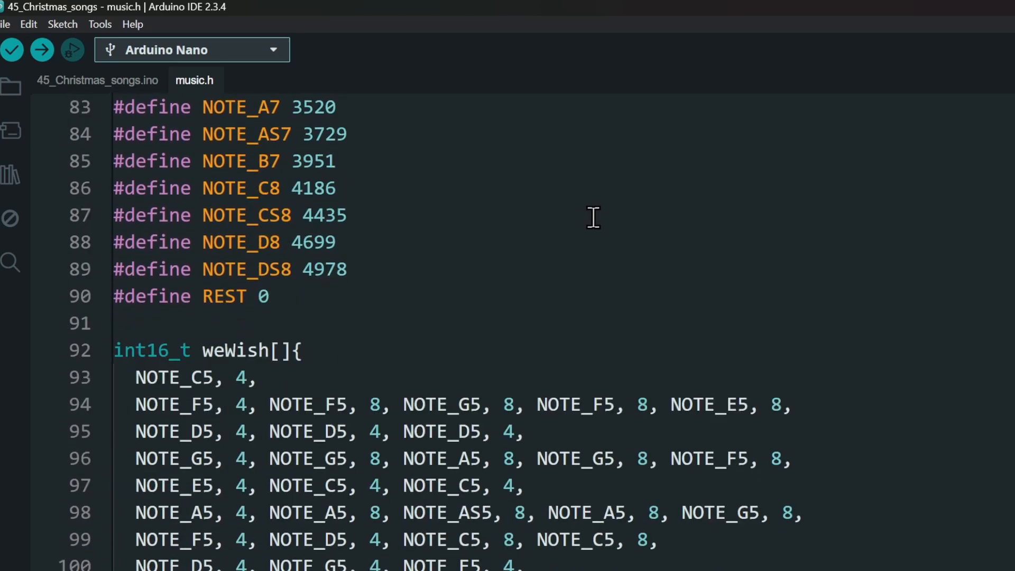
scroll("down", 3)
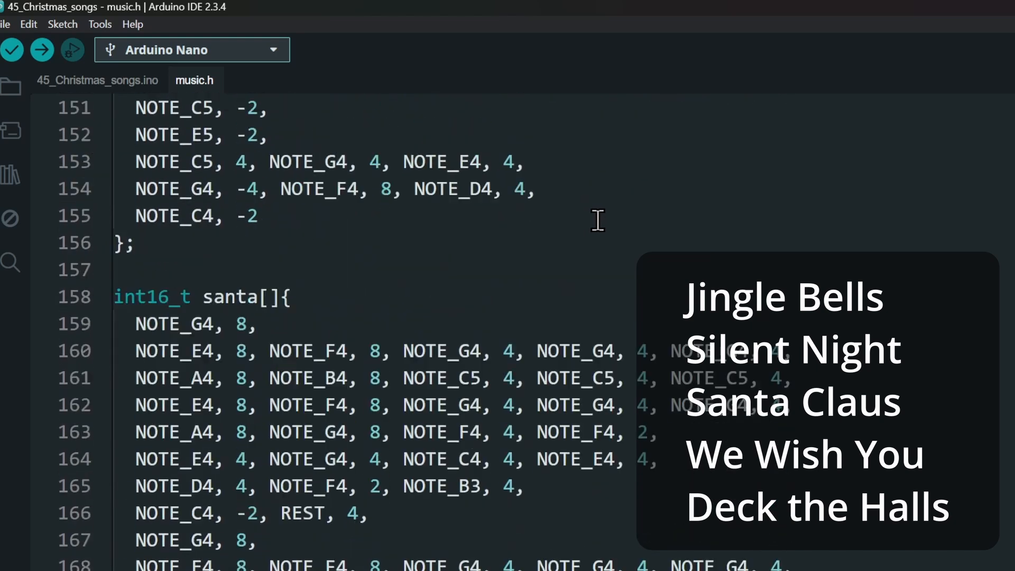
scroll("down", 3)
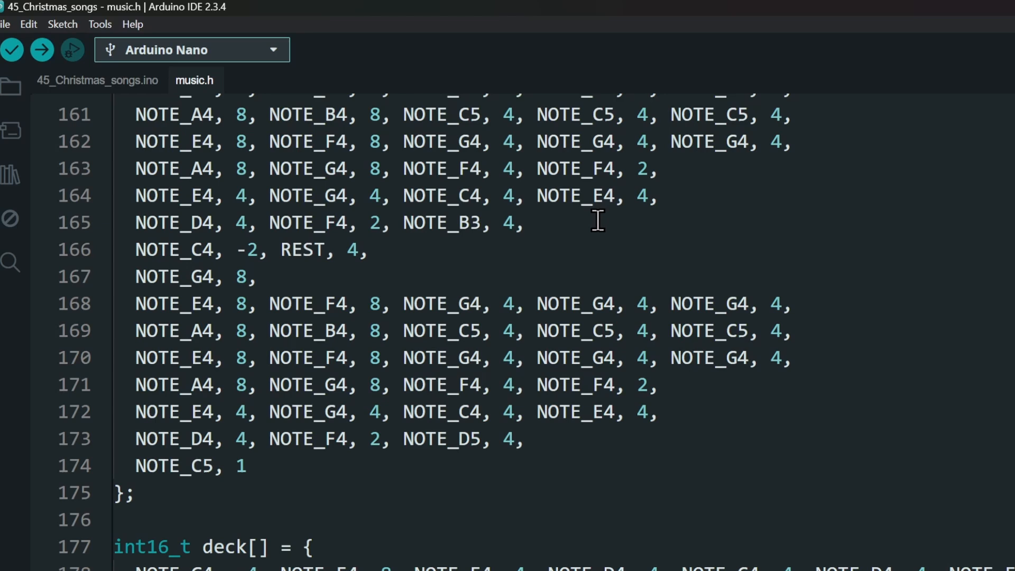
Step: Return to 45_Christmas_songs.ino and show LiquidCrystal I2C 1.1.2 installed in the Library Manager
left_click(98, 79)
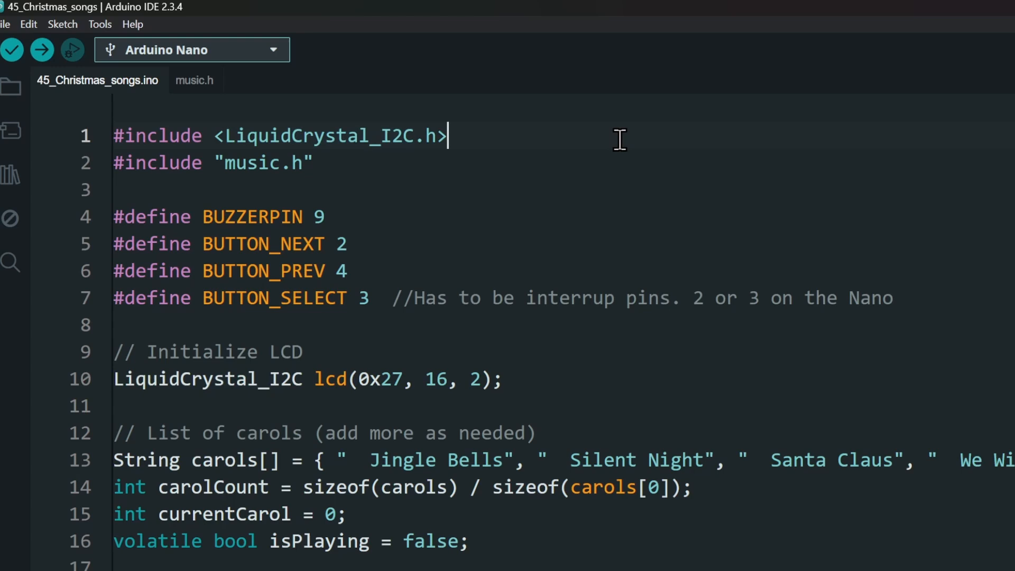
left_click(10, 175)
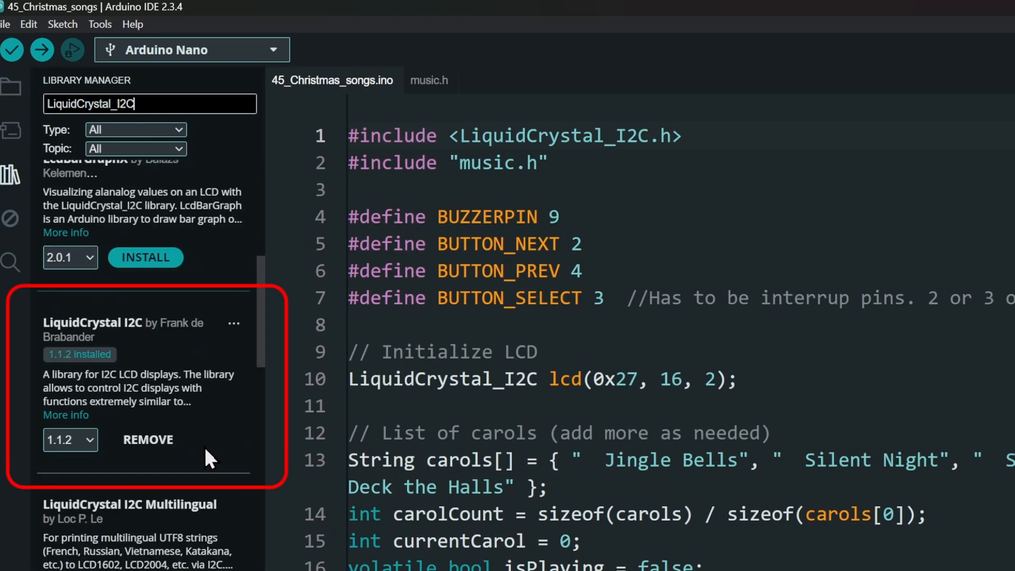
mouse_move(218, 453)
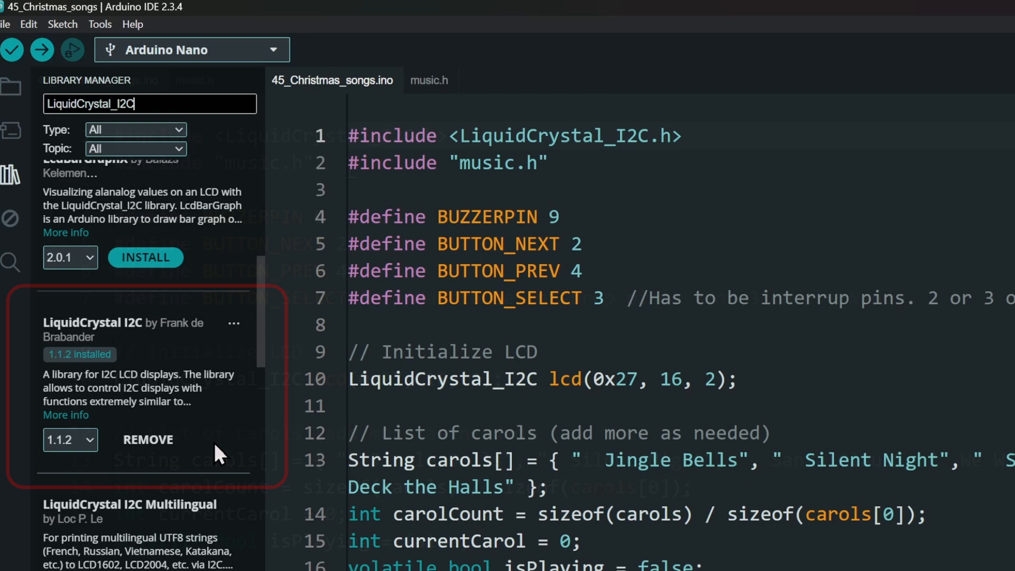
Step: Close the Library Manager and upload the carol sketch to the Arduino Nano
left_click(11, 175)
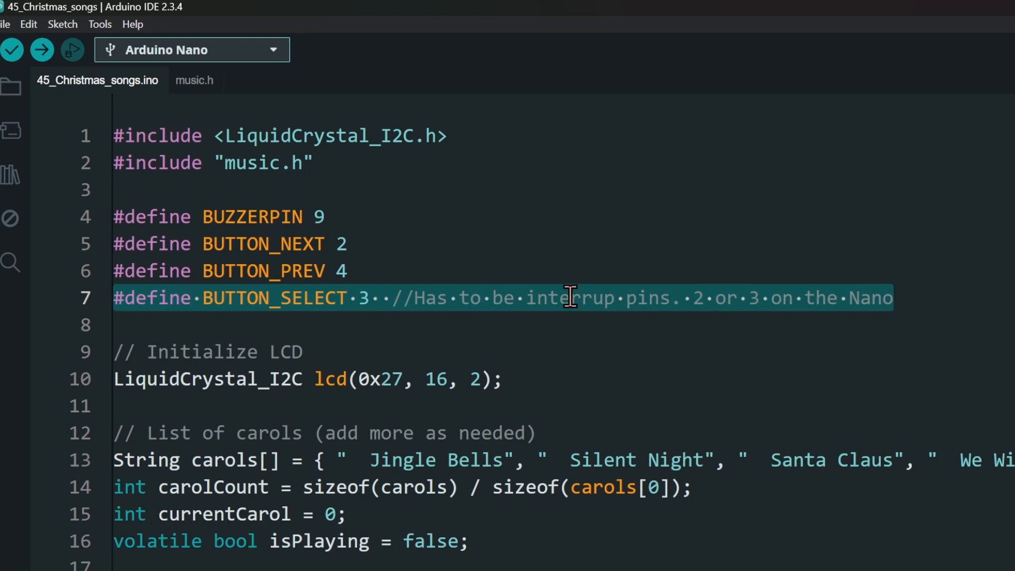
mouse_move(937, 296)
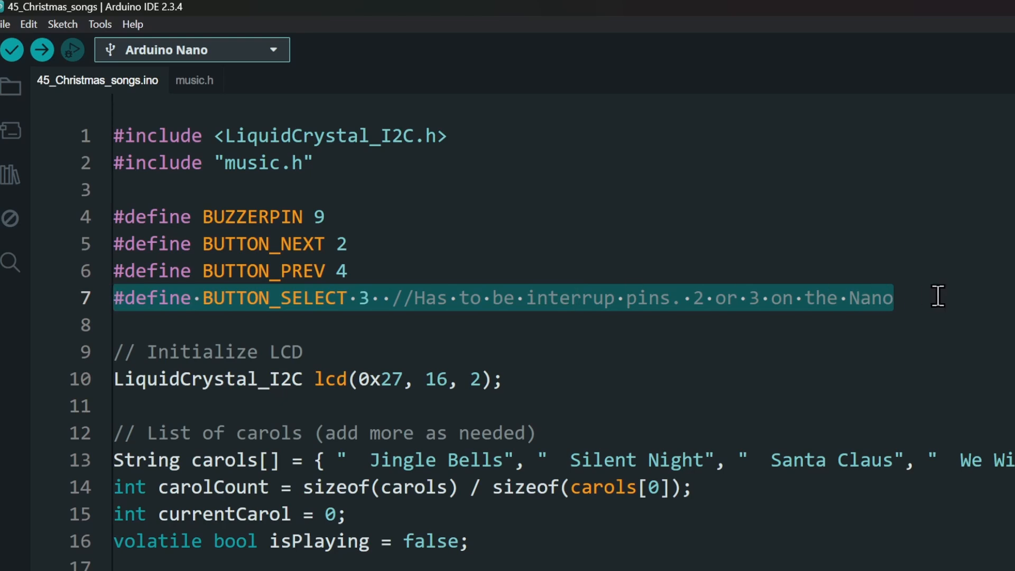
left_click(41, 50)
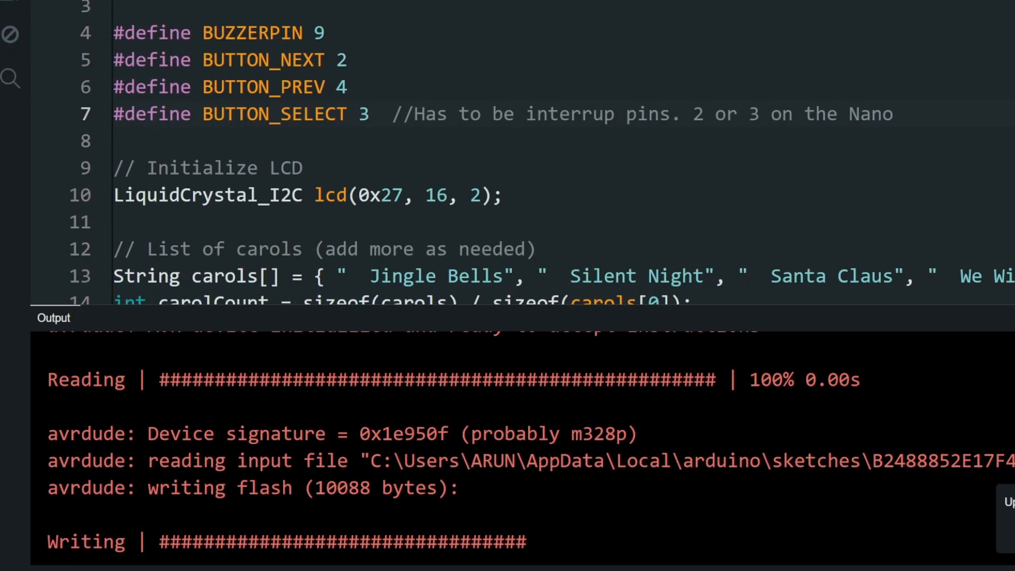